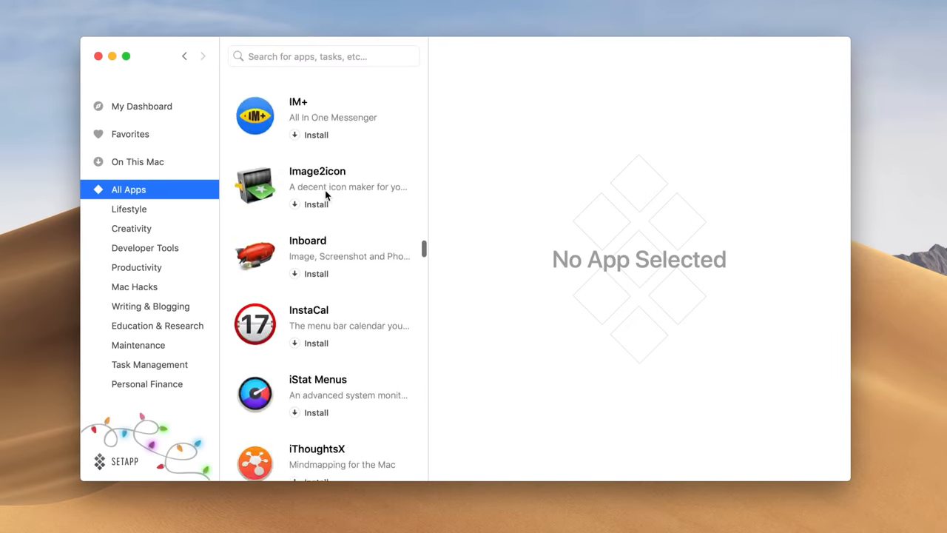
- Install ToothFairy from the New arrivals row on My Dashboard
scroll(down, 3)
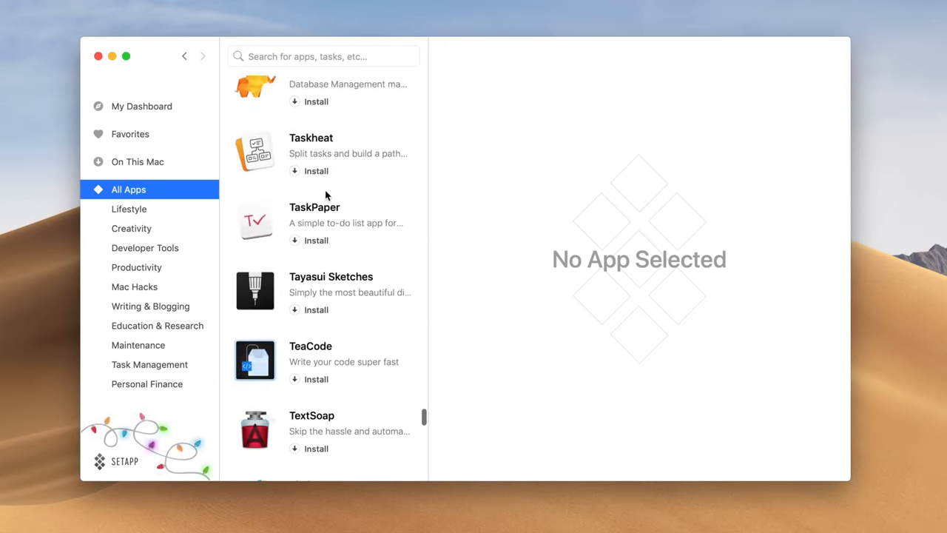
click(142, 107)
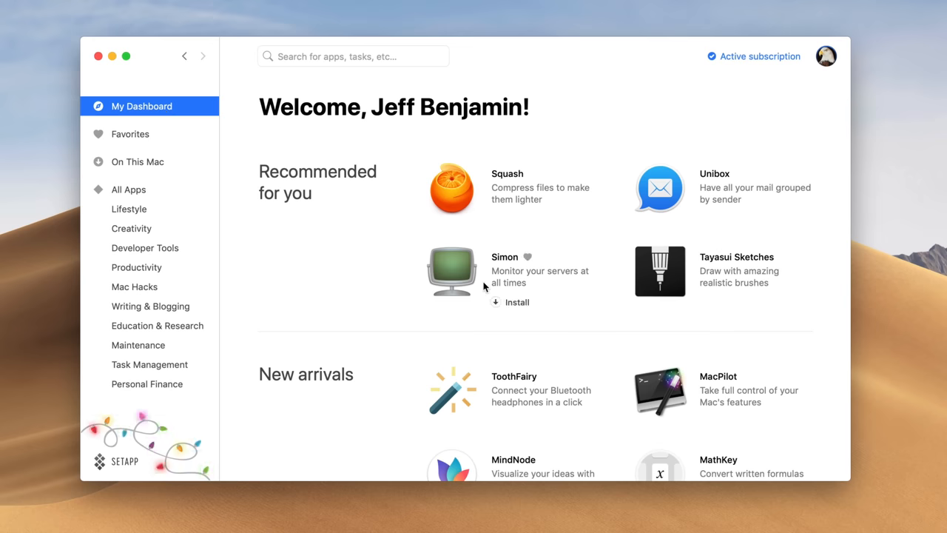
scroll(down, 3)
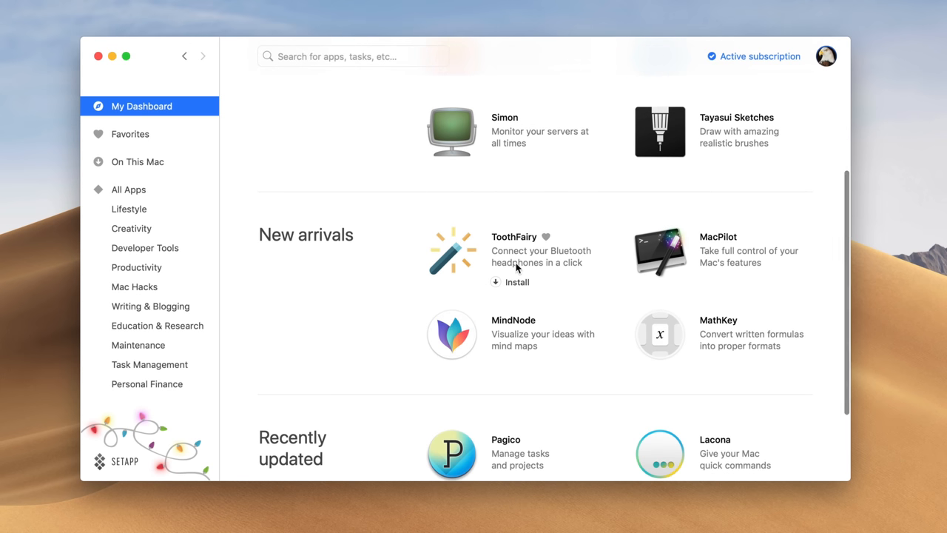
click(517, 281)
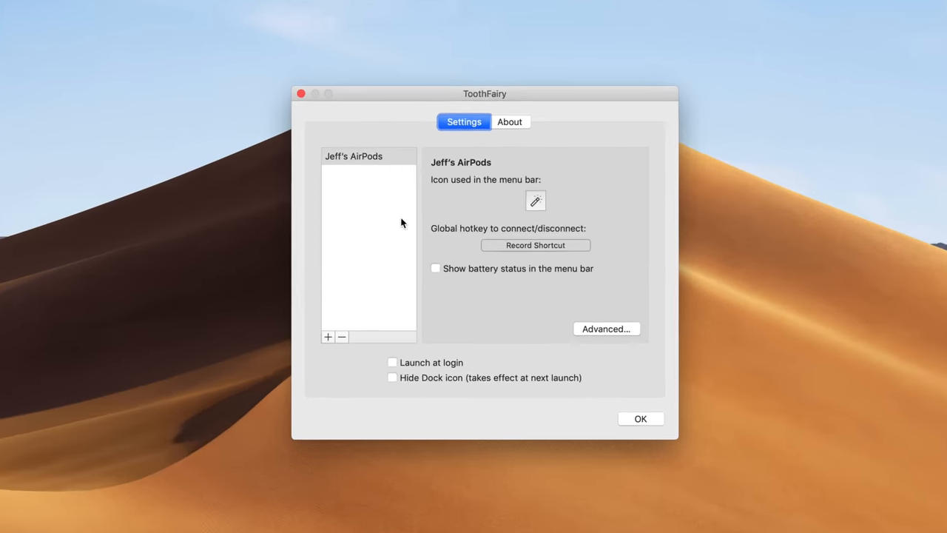
drag(486, 93, 490, 62)
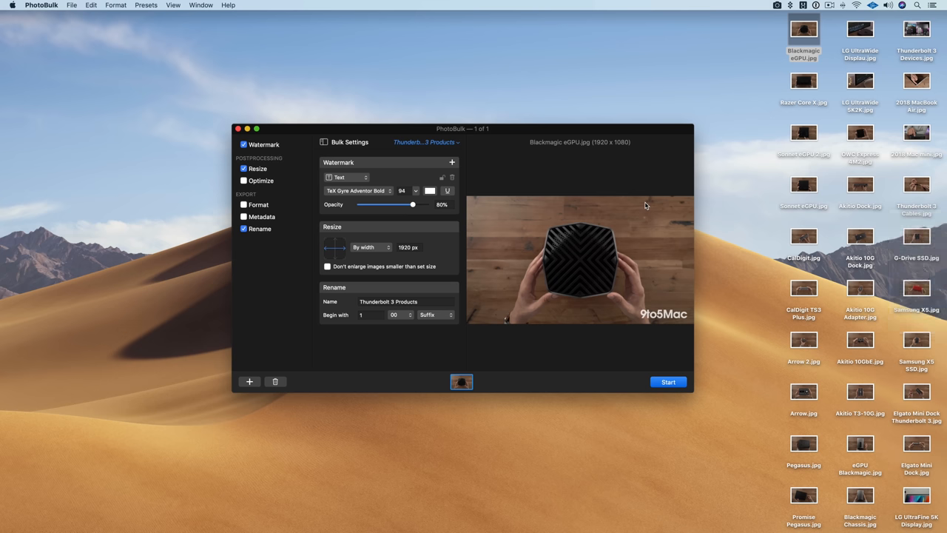
mouse_move(715, 214)
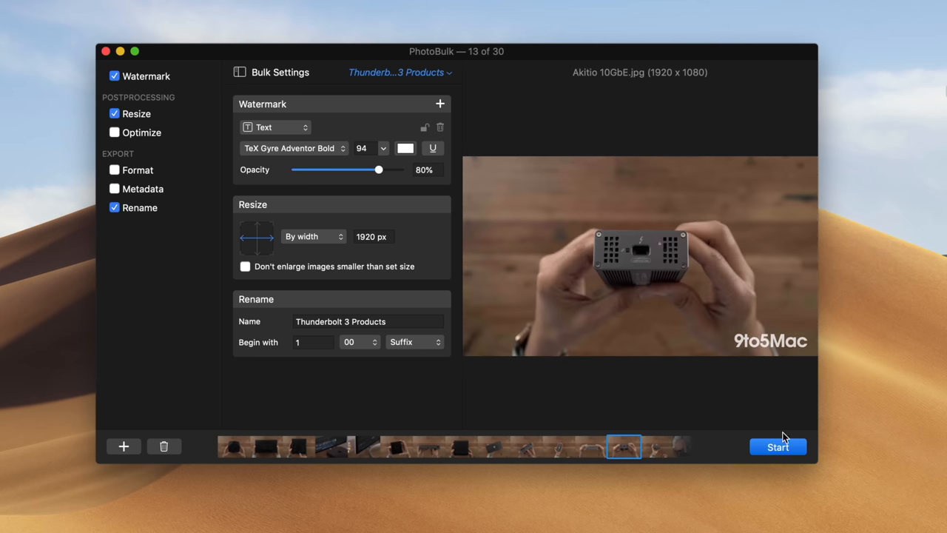
- Process all 30 photos and reveal the Thunderbolt 3 Products output folder in Finder
click(779, 447)
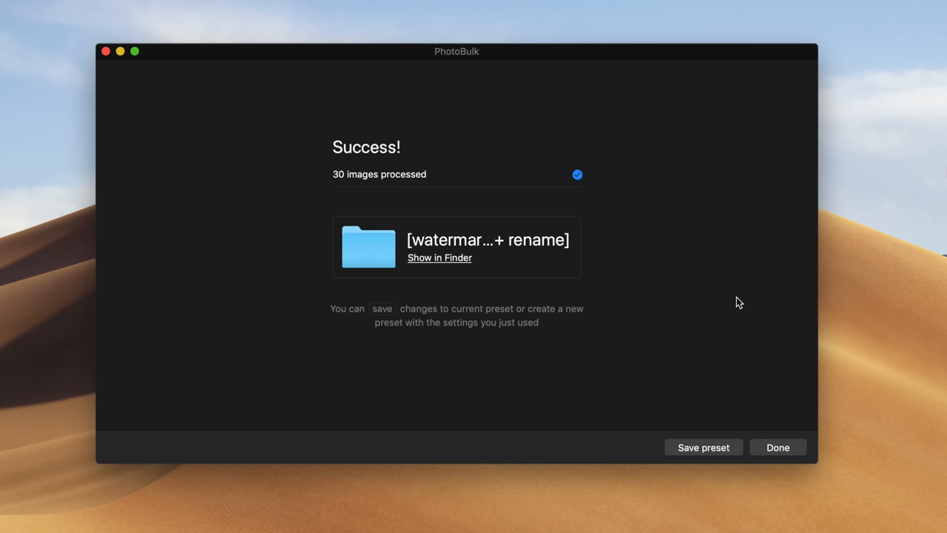
click(778, 446)
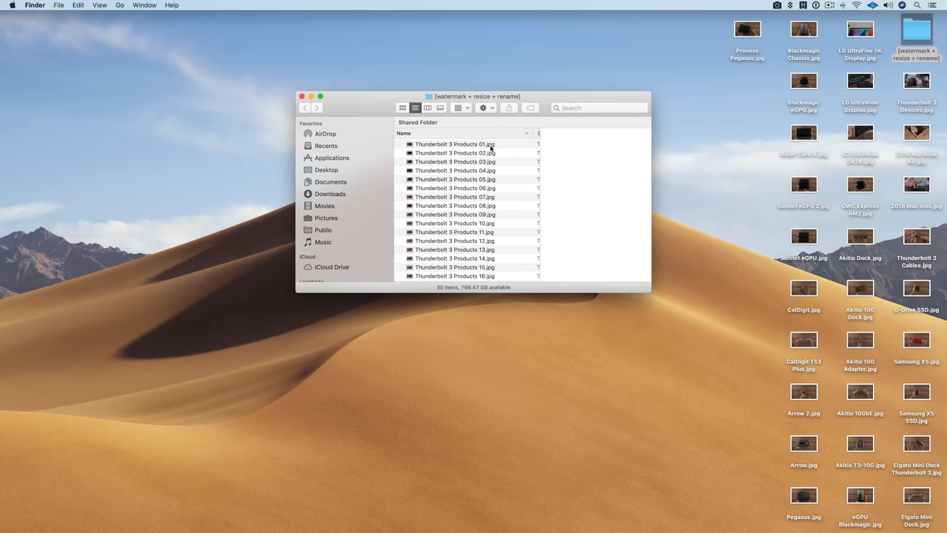
- Browse the renamed Thunderbolt 3 Products photos in the output folder
click(454, 144)
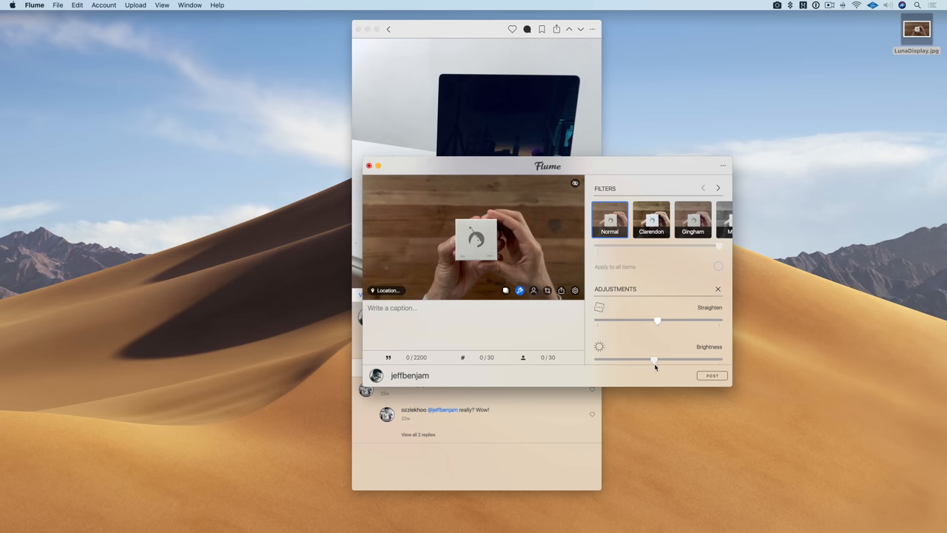
- Caption the photo 'LunaDisplay in the house.' and publish it to Instagram
text(L)
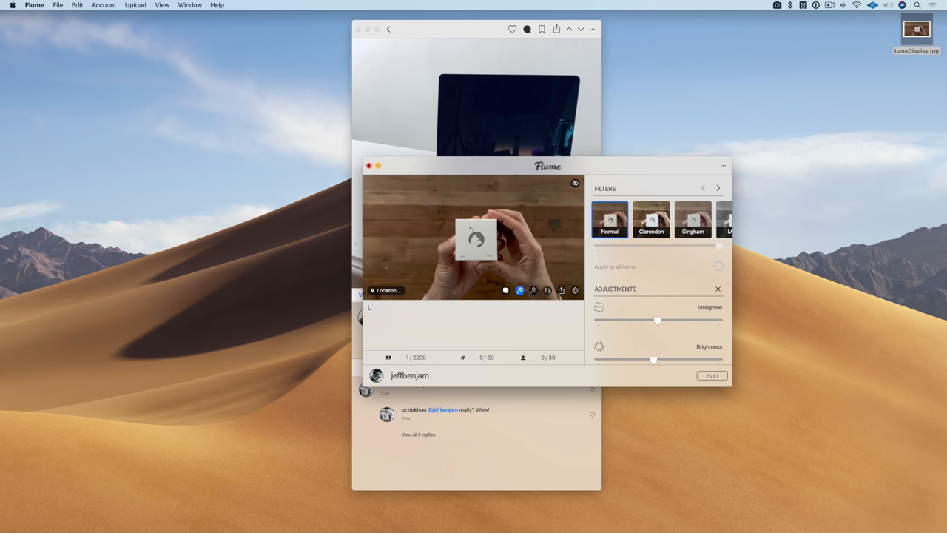
text(LunaDisplay)
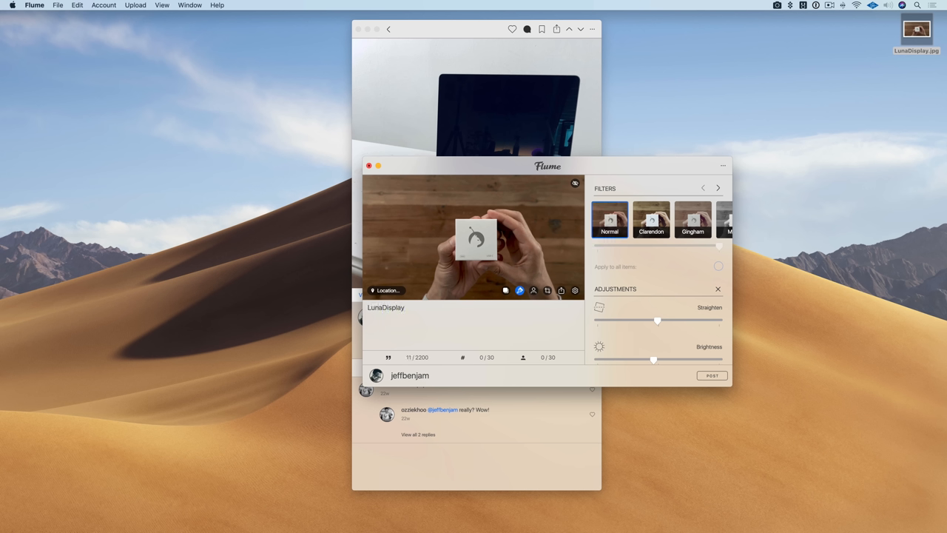
text(in the house.)
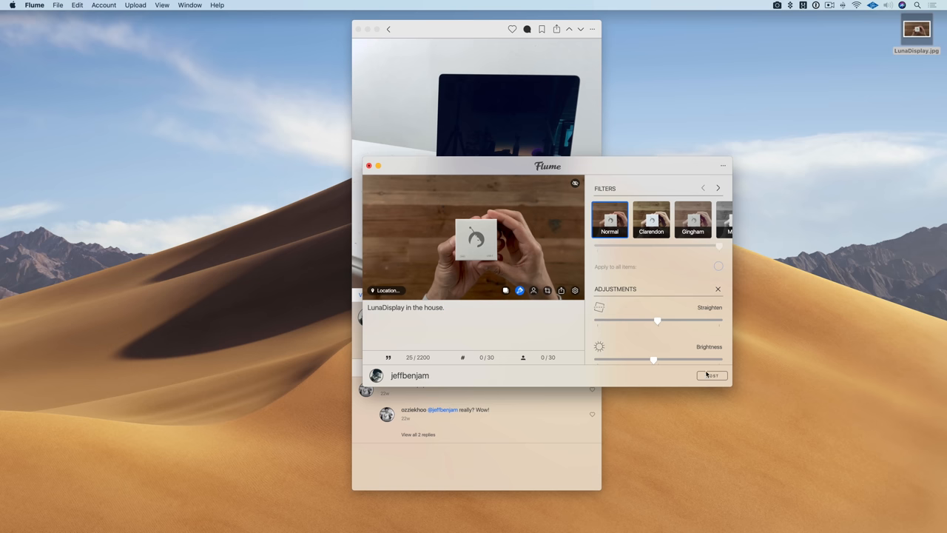
click(710, 376)
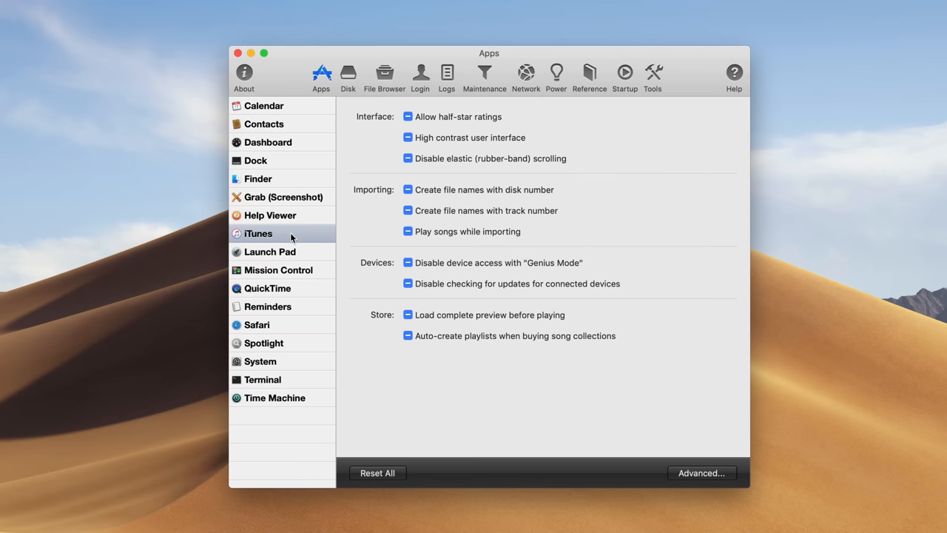
- Turn on Finder's Show "Library" folder feature and confirm it in the Go menu
click(283, 196)
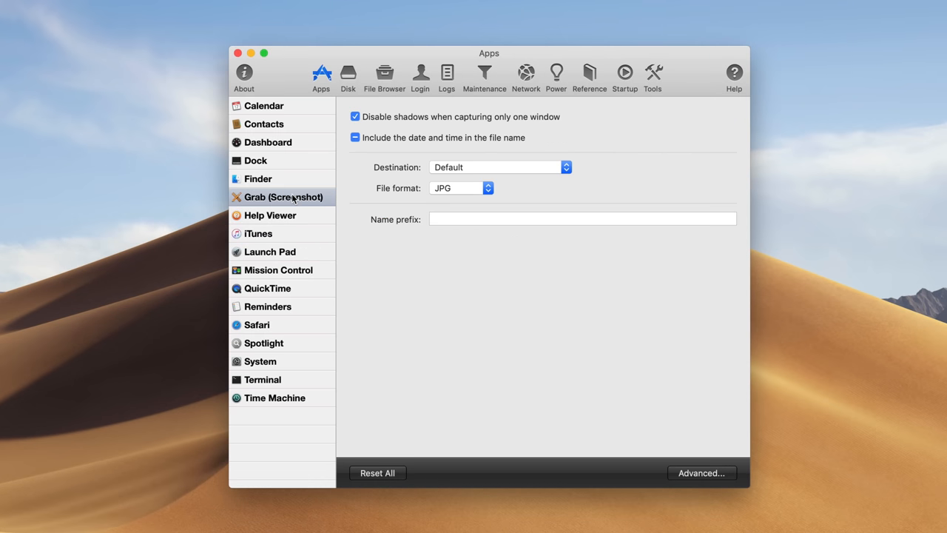
click(257, 178)
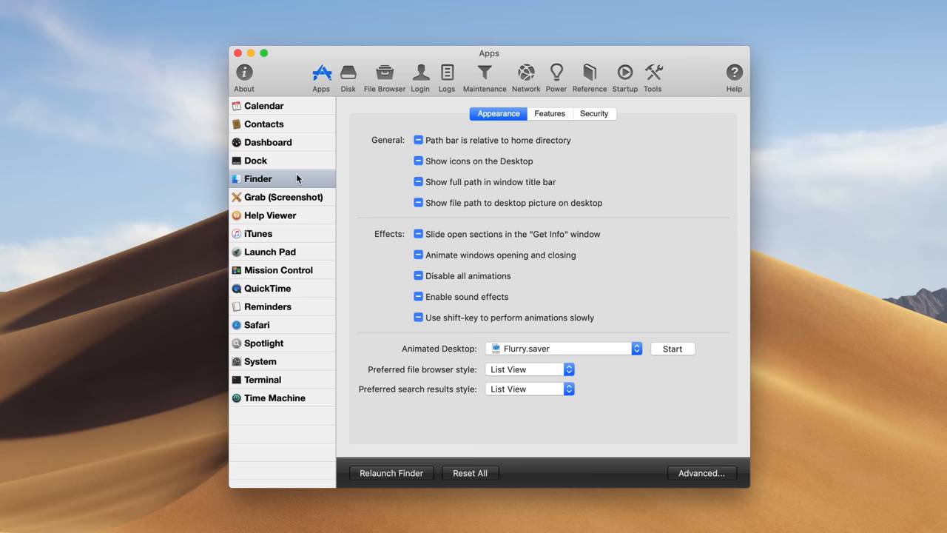
click(549, 112)
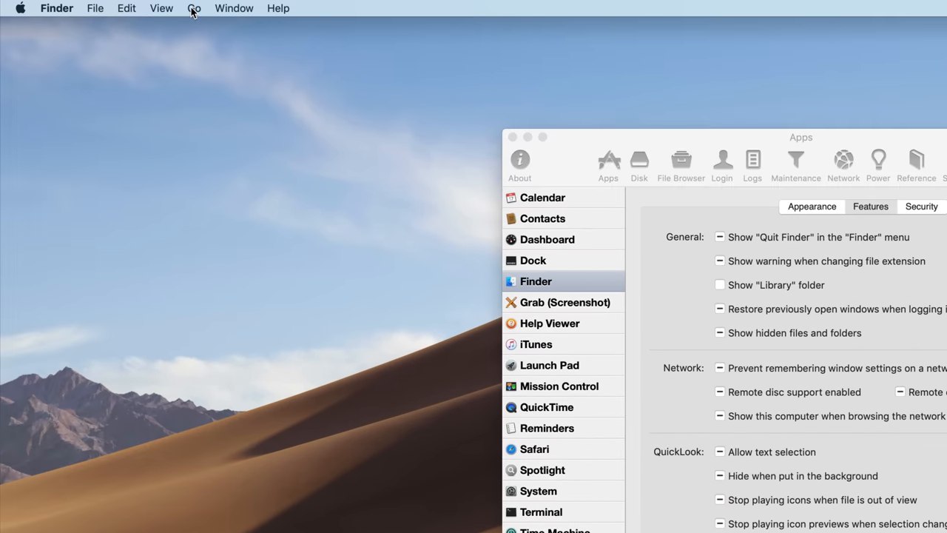
click(194, 9)
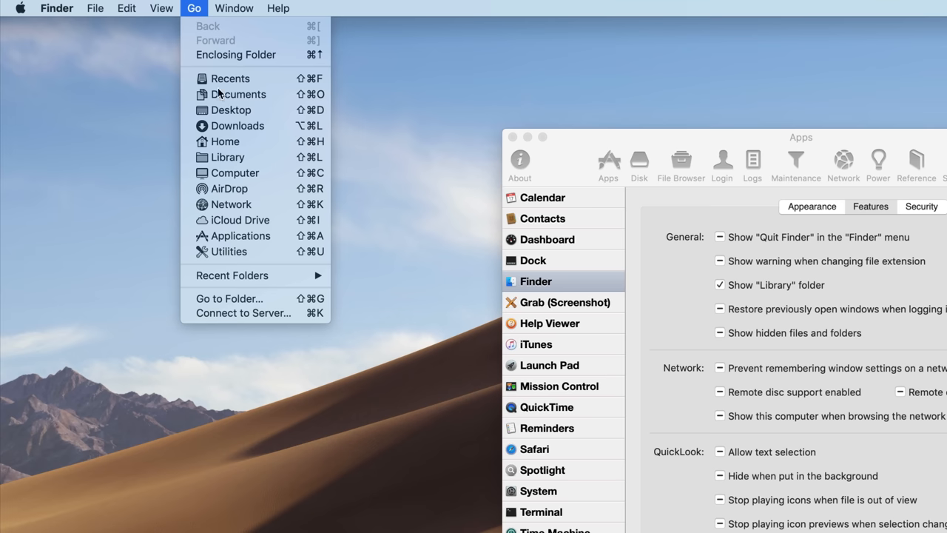
mouse_move(388, 153)
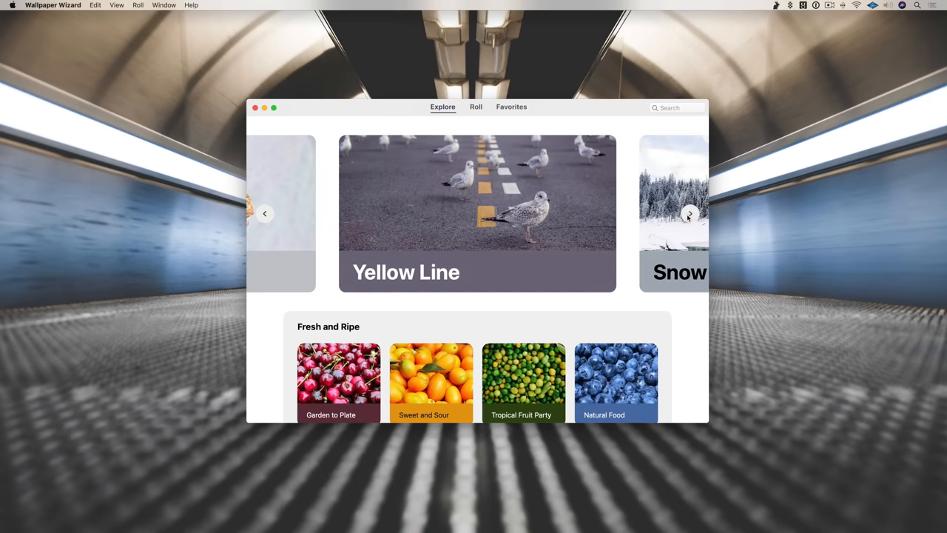
- Set the Coffeeholic coffee-cup-on-wooden-table photo as the desktop picture
scroll(down, 3)
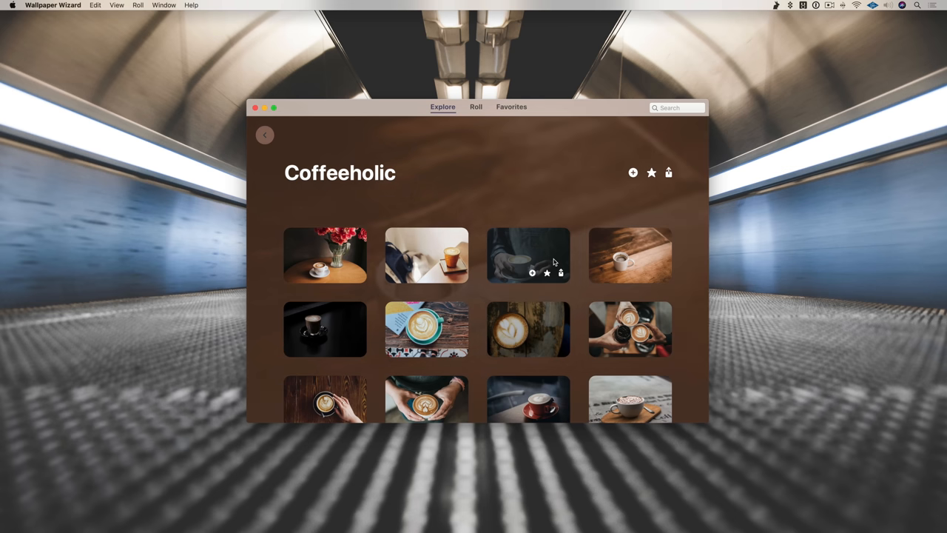
click(527, 254)
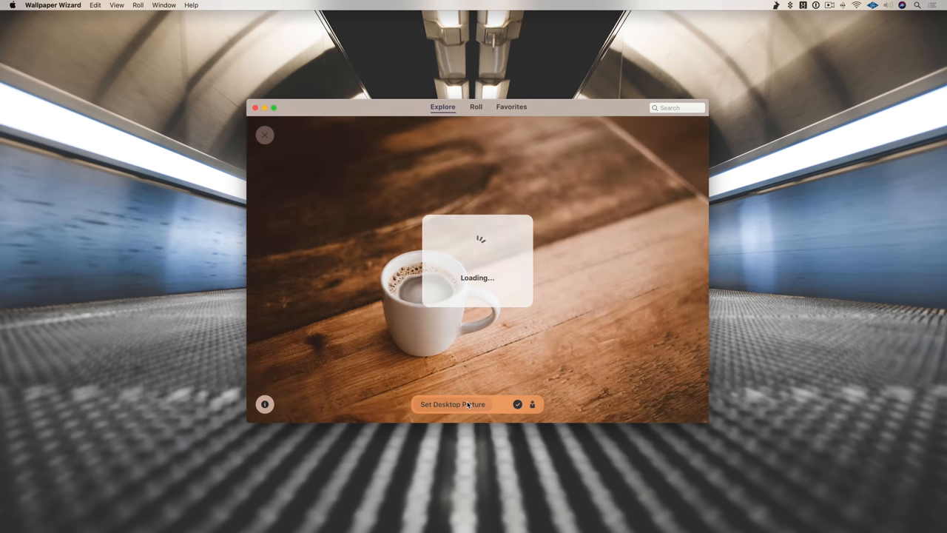
click(453, 404)
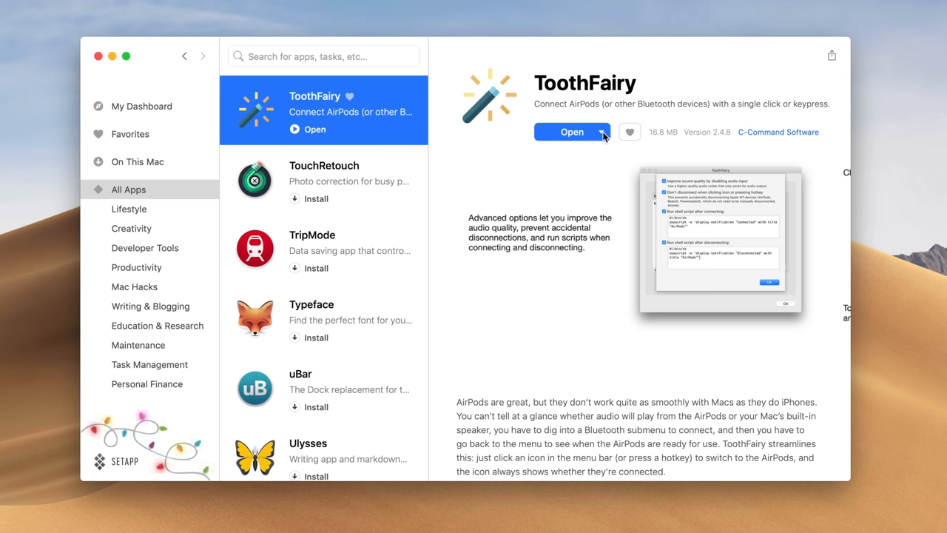
- Uninstall ToothFairy, choosing Quit All so the removal completes
click(601, 132)
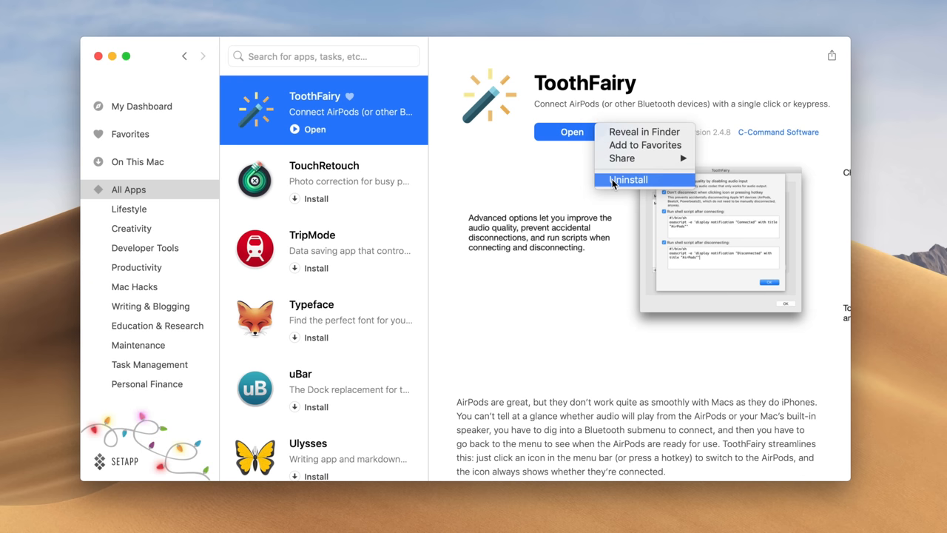
click(628, 179)
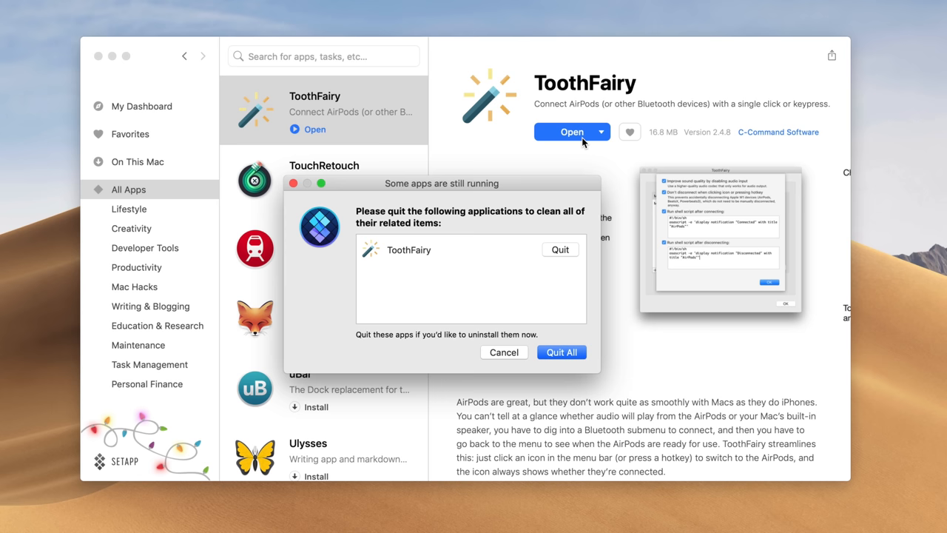
click(561, 352)
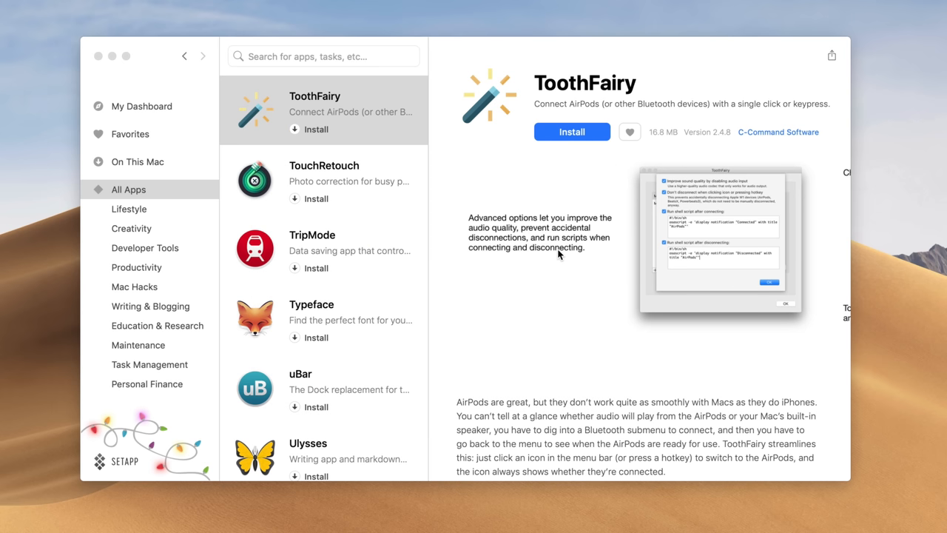
mouse_move(198, 92)
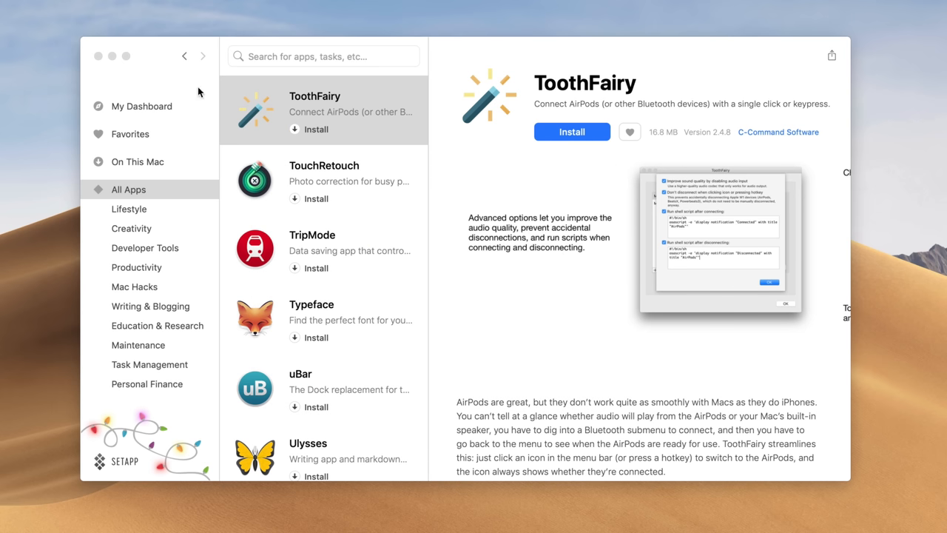